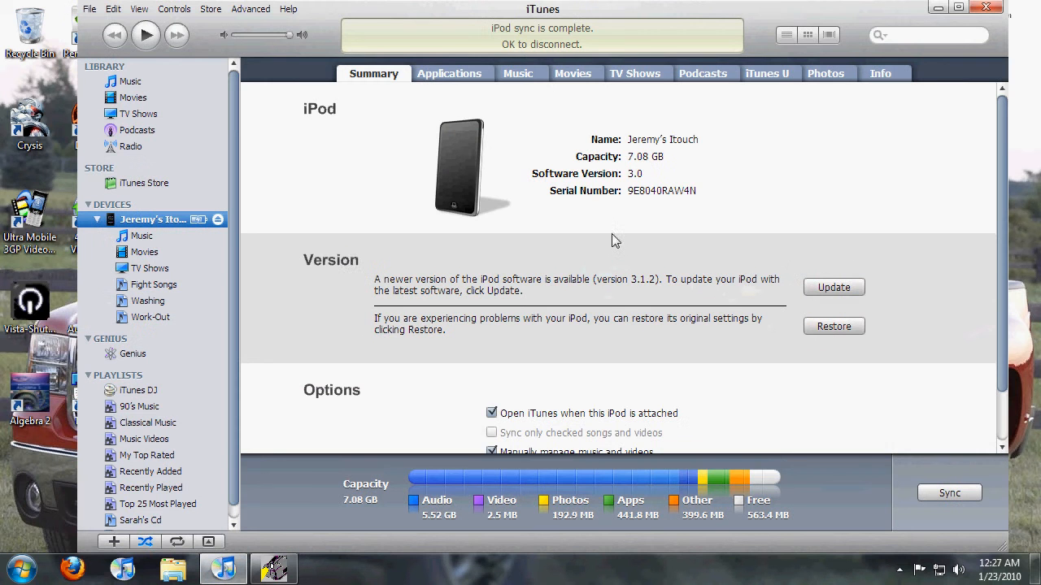
Step: Shift-click Update and browse via the laptop's Users share into your user folder's Downloads
double_click(152, 218)
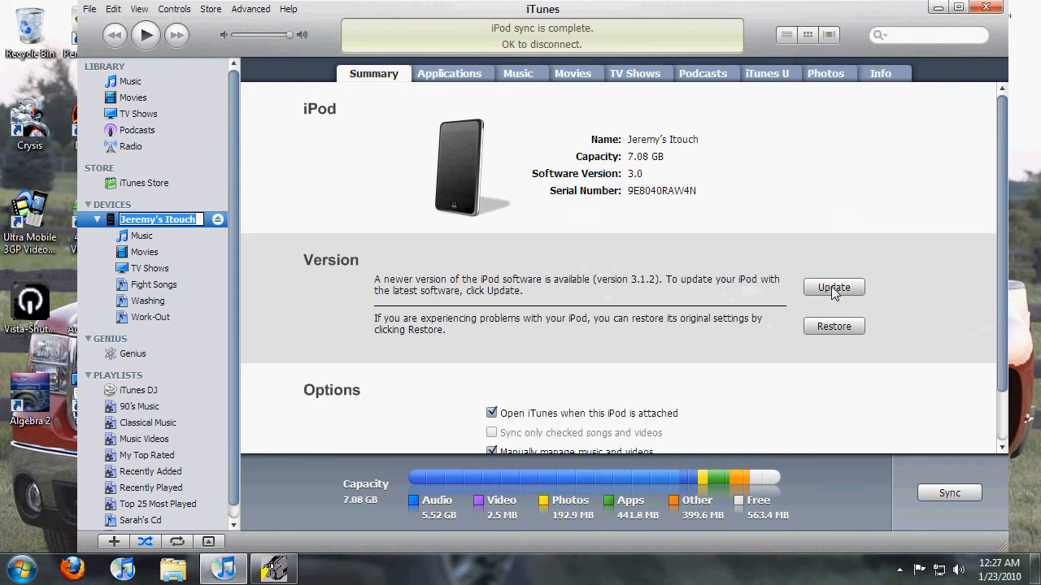
mouse_move(834, 292)
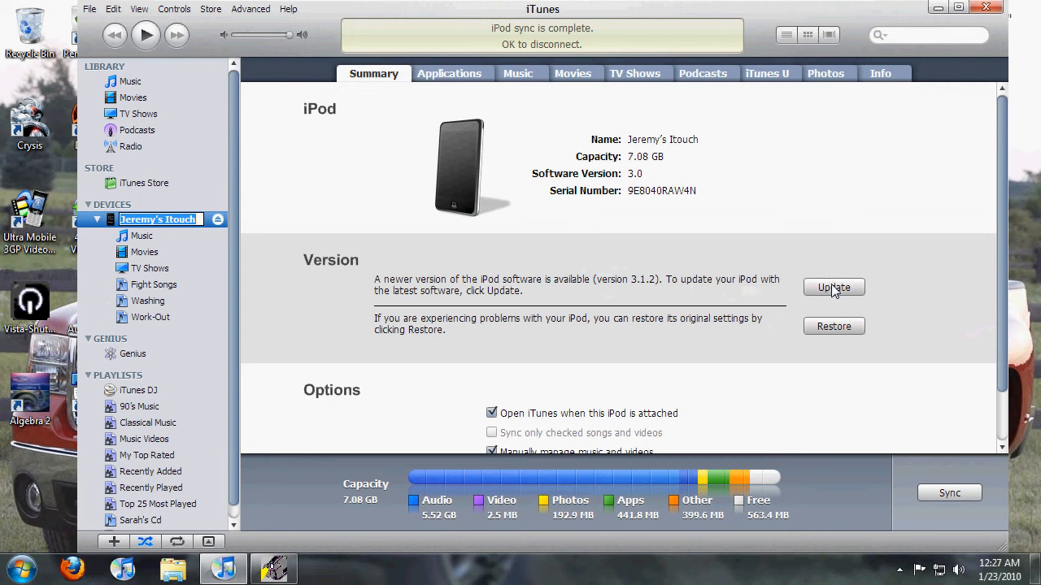
mouse_move(842, 291)
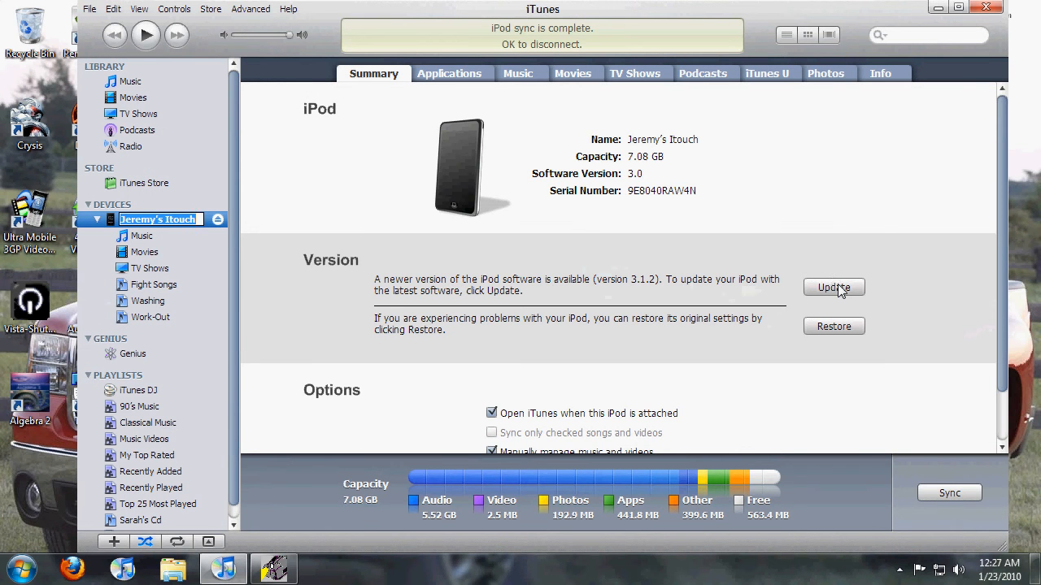
click(834, 288)
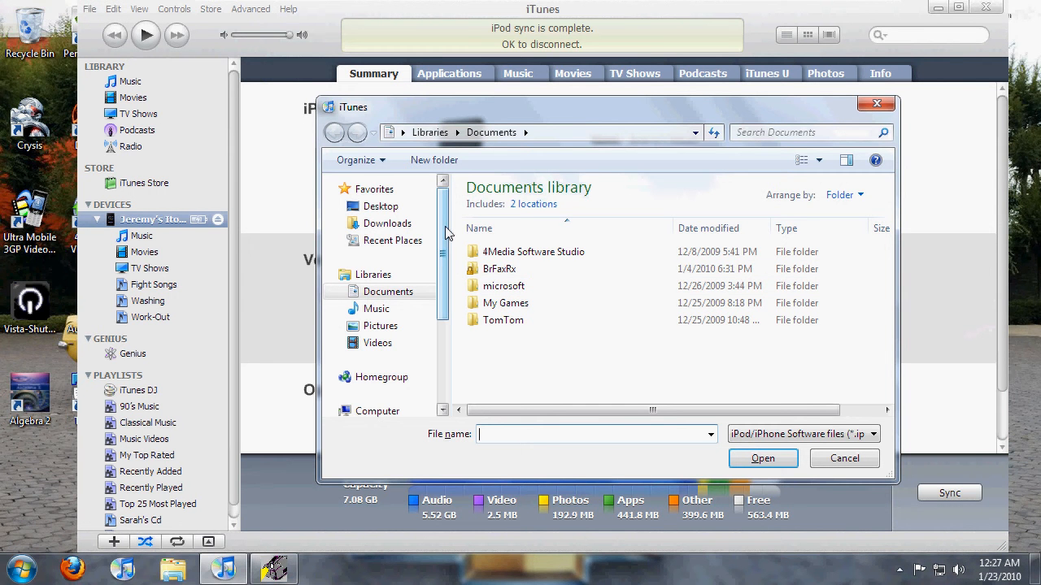
scroll(down, 3)
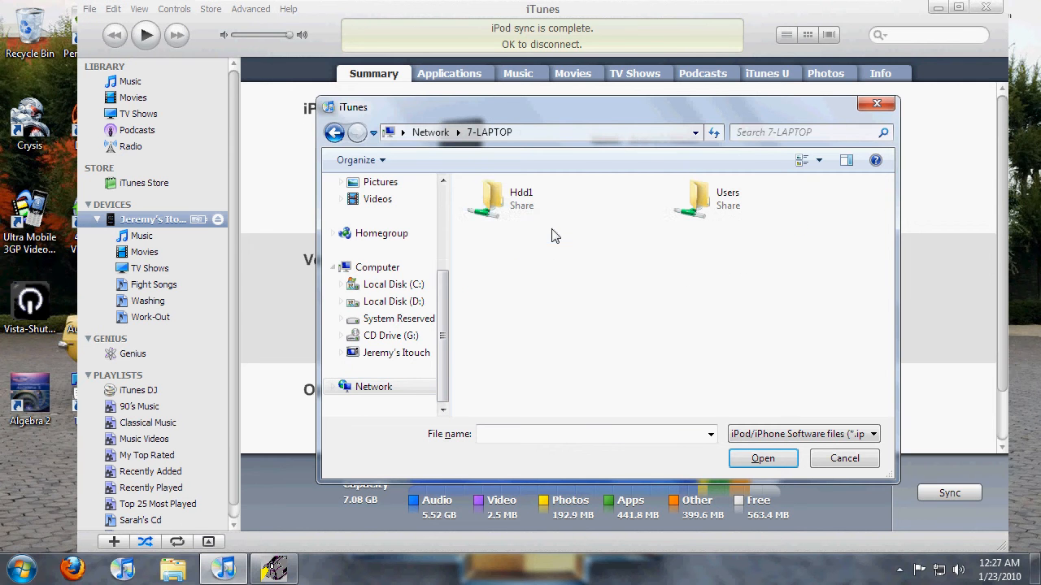
double_click(688, 199)
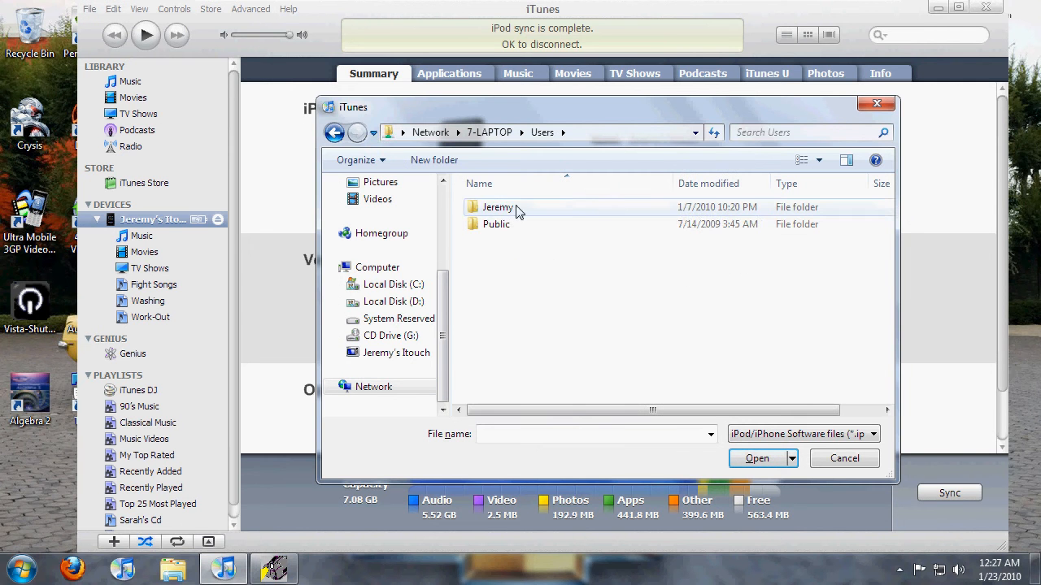
double_click(496, 208)
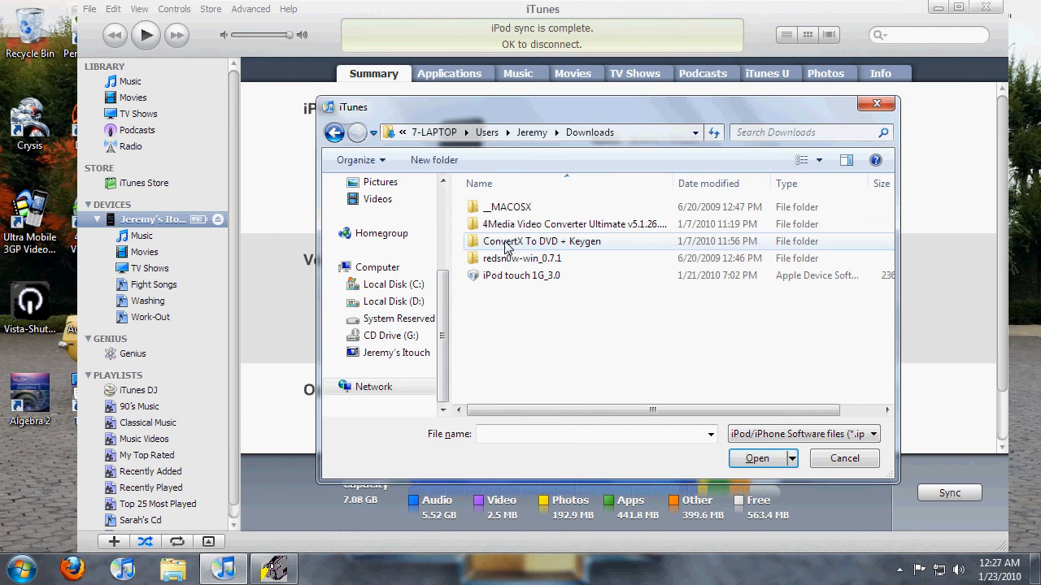